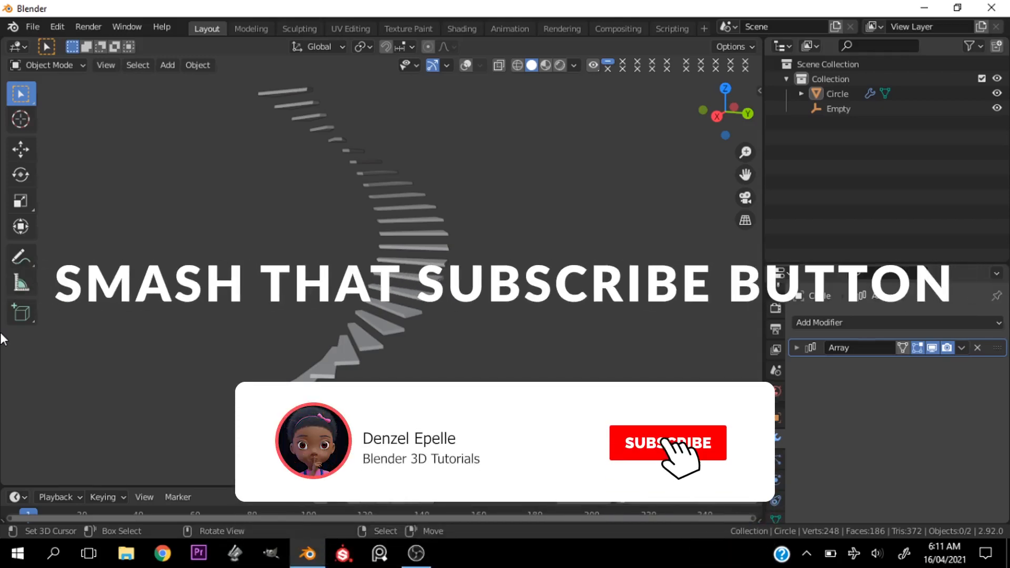
Start a new General scene and add a circle mesh at the origin
{"action": "left_click", "coordinate": [667, 443]}
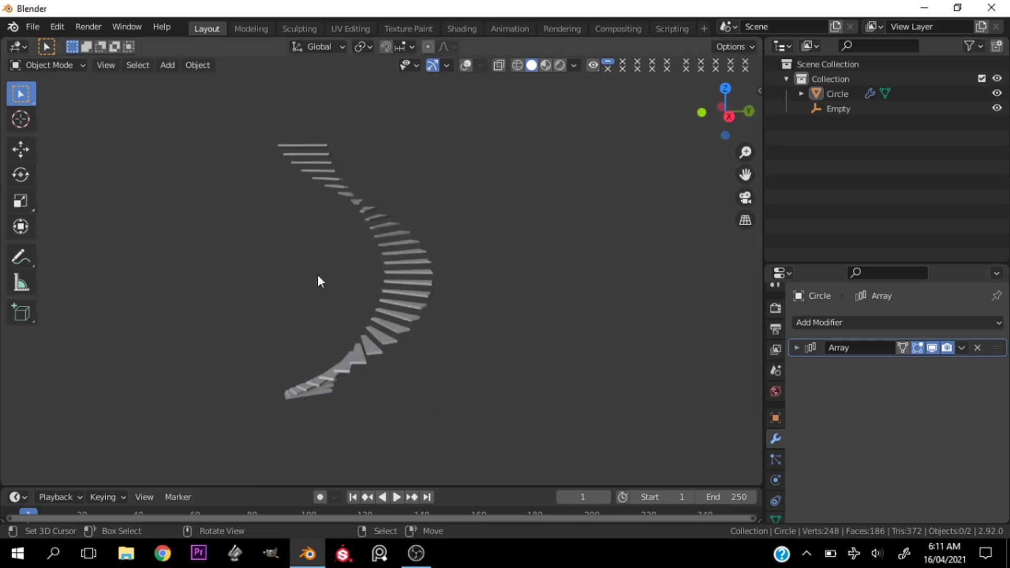
{"action": "left_click", "coordinate": [35, 26]}
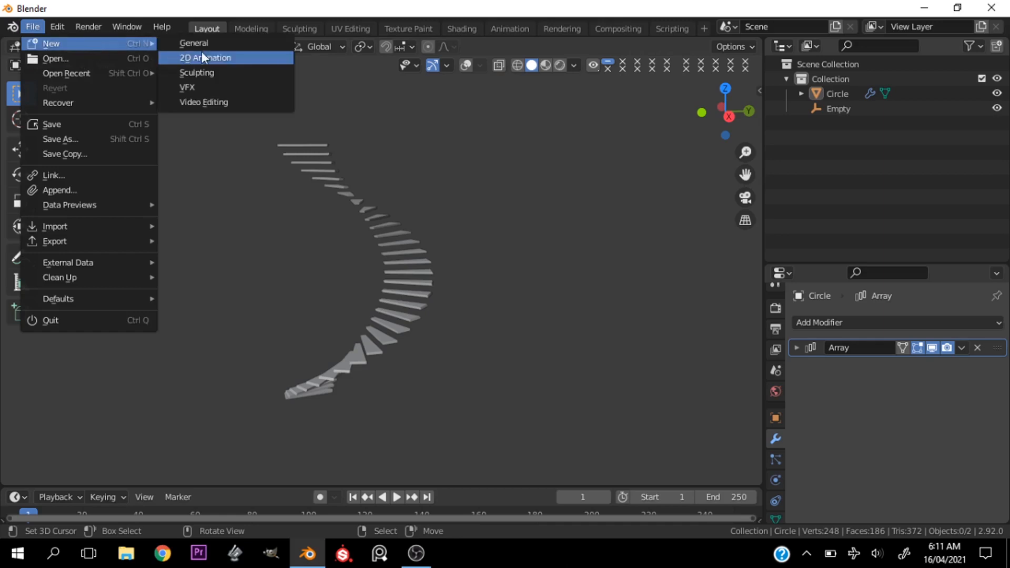
{"action": "left_click", "coordinate": [194, 44]}
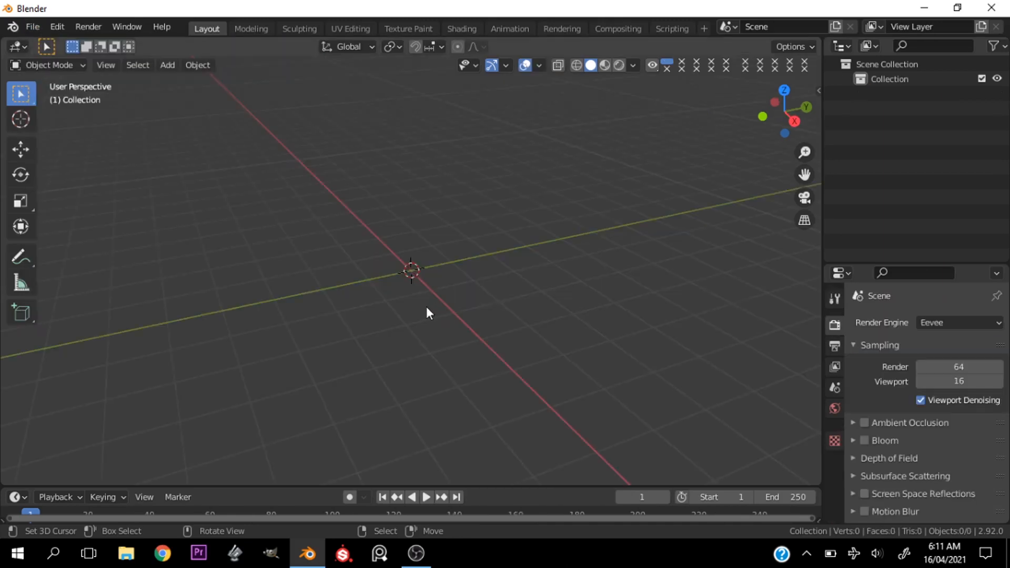
{"action": "left_click", "coordinate": [168, 65]}
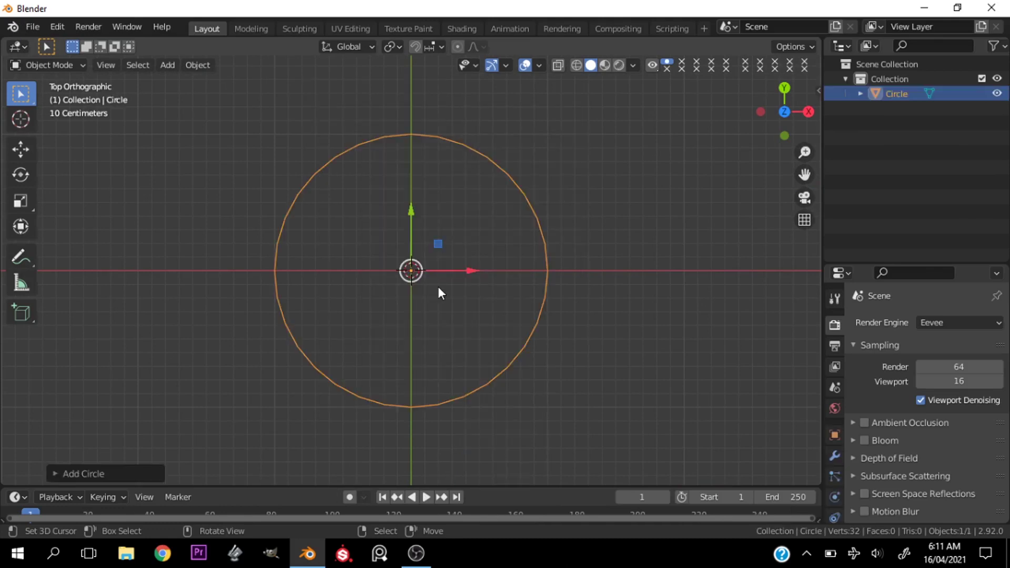
Fill the circle into a flat ring of wedge faces, leaving one wedge out of the selection
{"action": "key", "text": "Tab"}
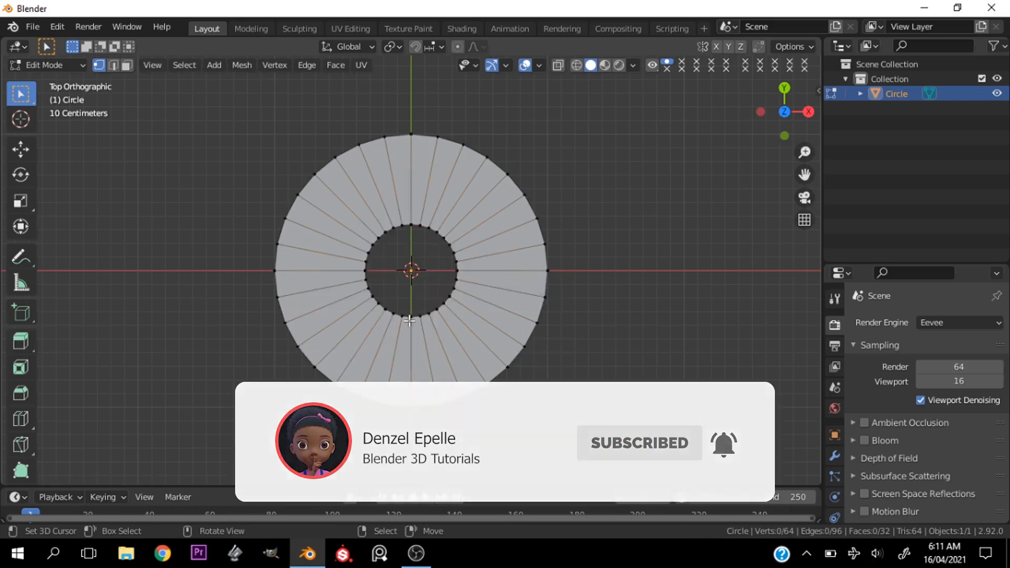
{"action": "left_click", "coordinate": [125, 65]}
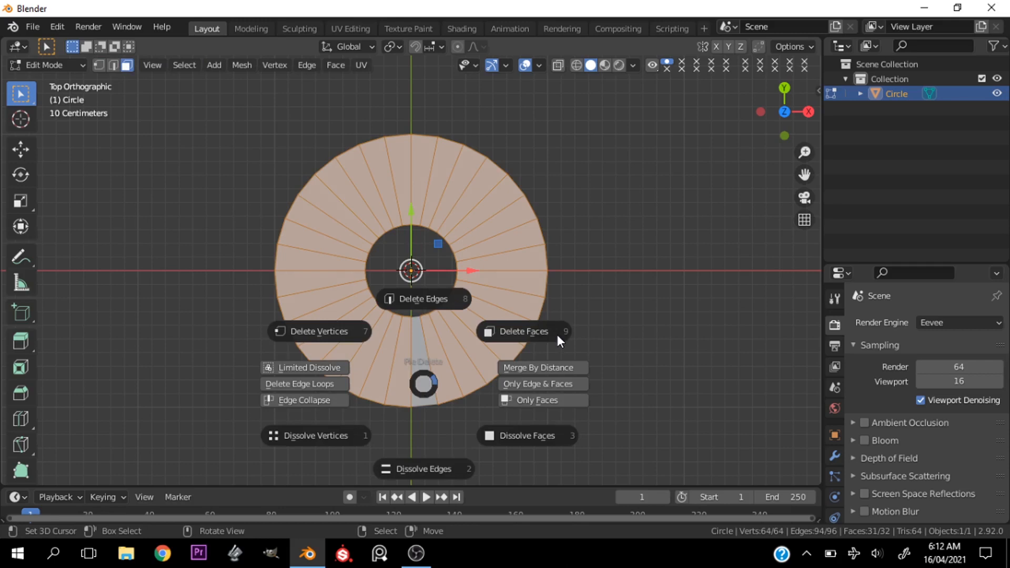
Delete the other selected wedges, leaving a single step face, and return to Object Mode
{"action": "left_click", "coordinate": [524, 331]}
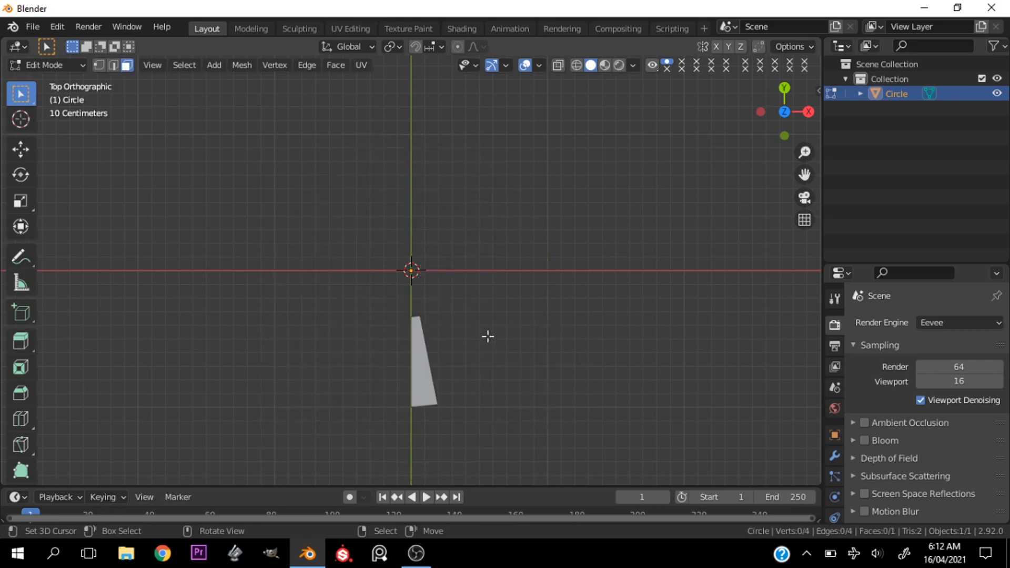
{"action": "key", "text": "Tab"}
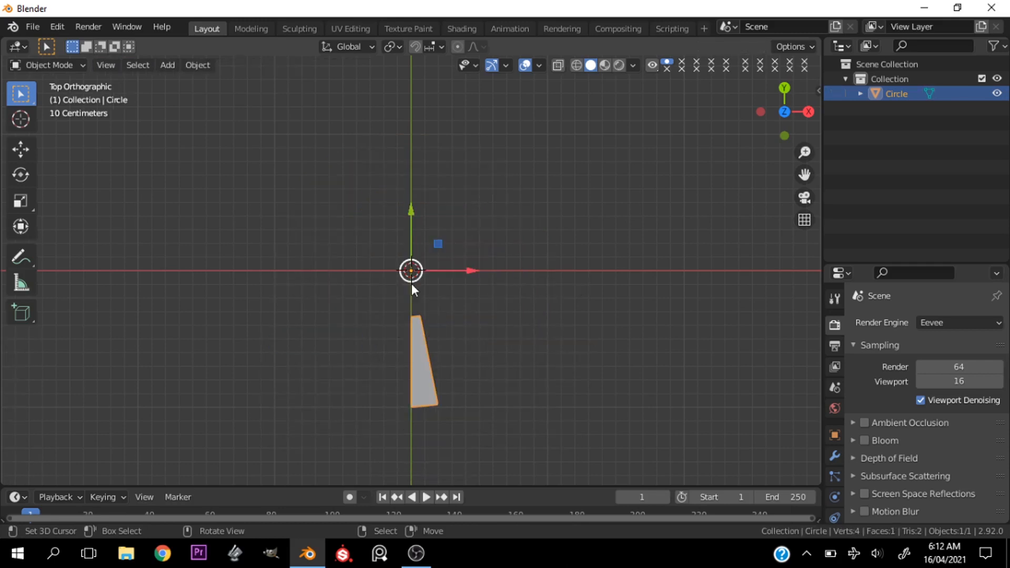
{"action": "left_click", "coordinate": [166, 65]}
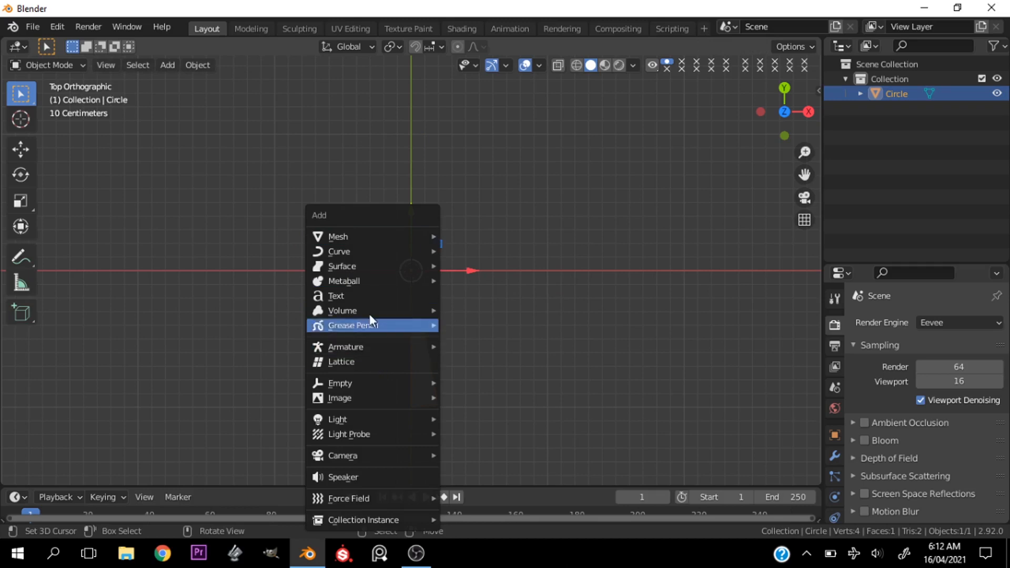
{"action": "mouse_move", "coordinate": [361, 383]}
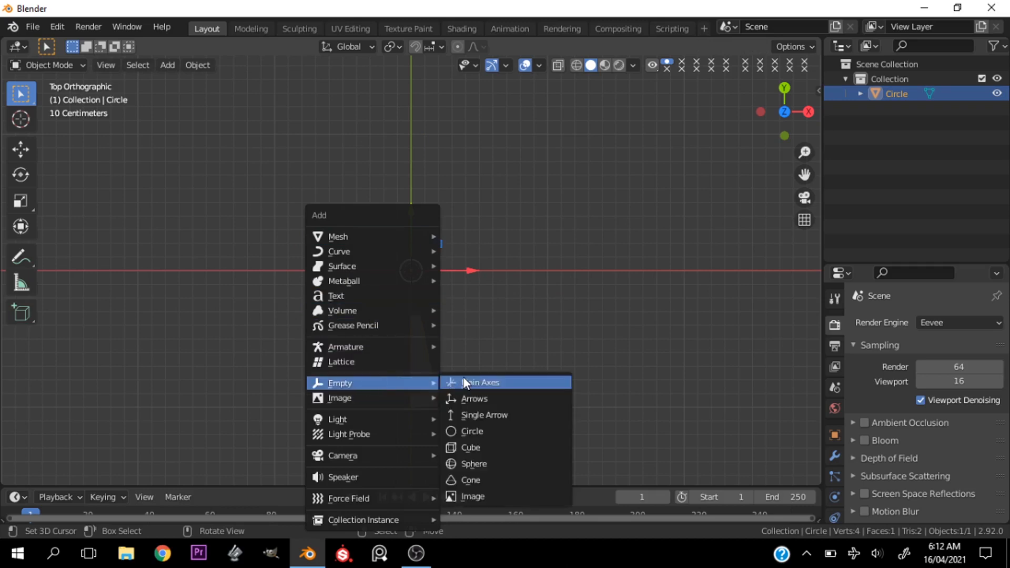
Add a Plain Axes empty at the origin to drive the step array
{"action": "left_click", "coordinate": [480, 384]}
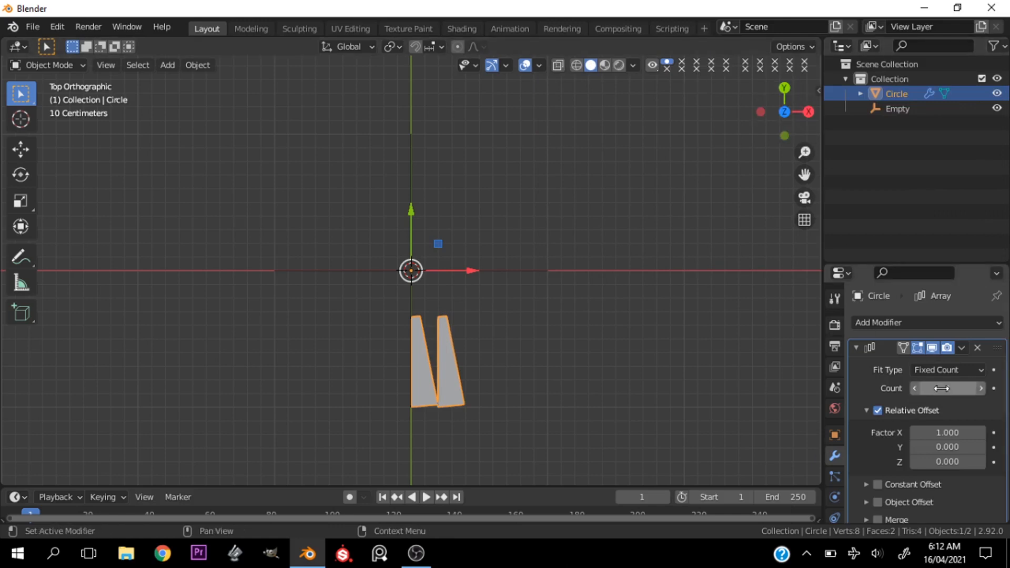
Set the Array count to 30 and reduce the constant offset distance to 0 m
{"action": "left_click", "coordinate": [877, 411]}
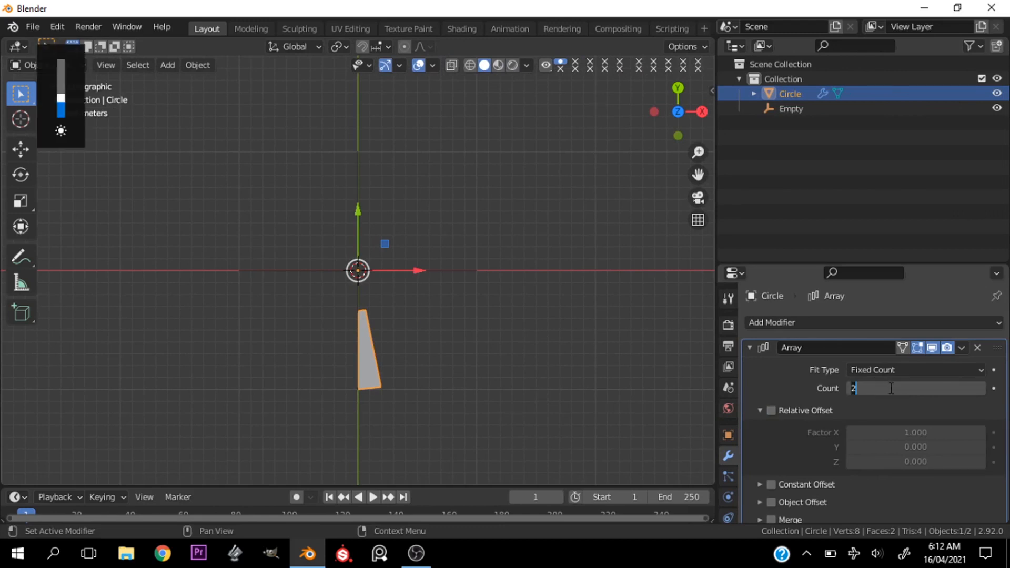
{"action": "type", "text": "30"}
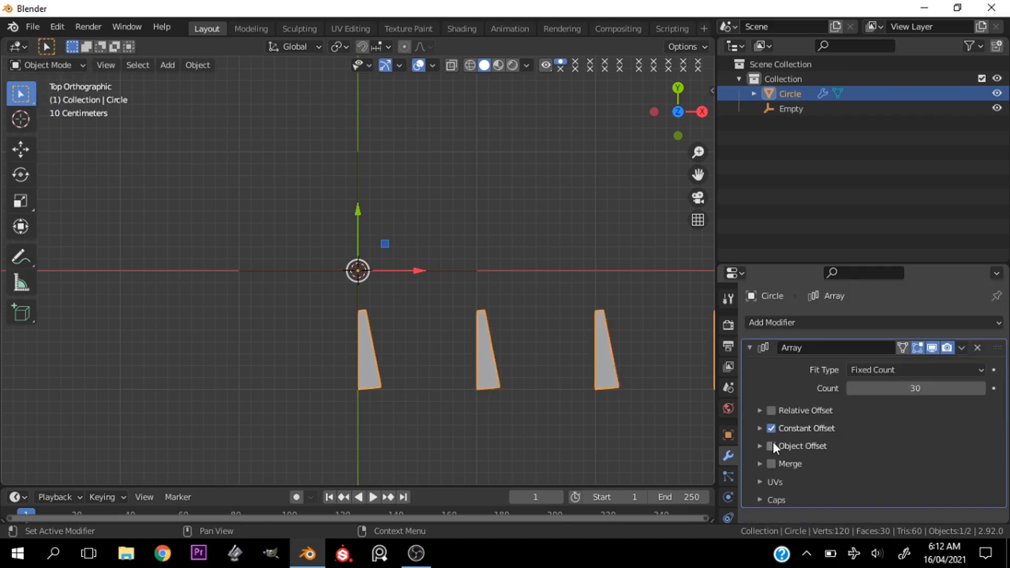
{"action": "left_click", "coordinate": [759, 428]}
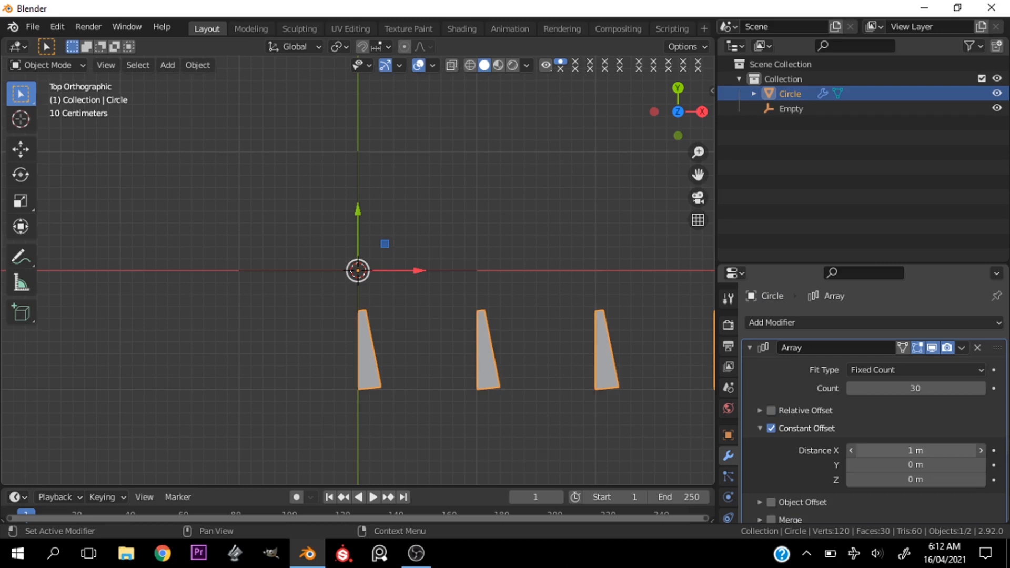
{"action": "left_click_drag", "start_coordinate": [934, 450], "coordinate": [870, 449]}
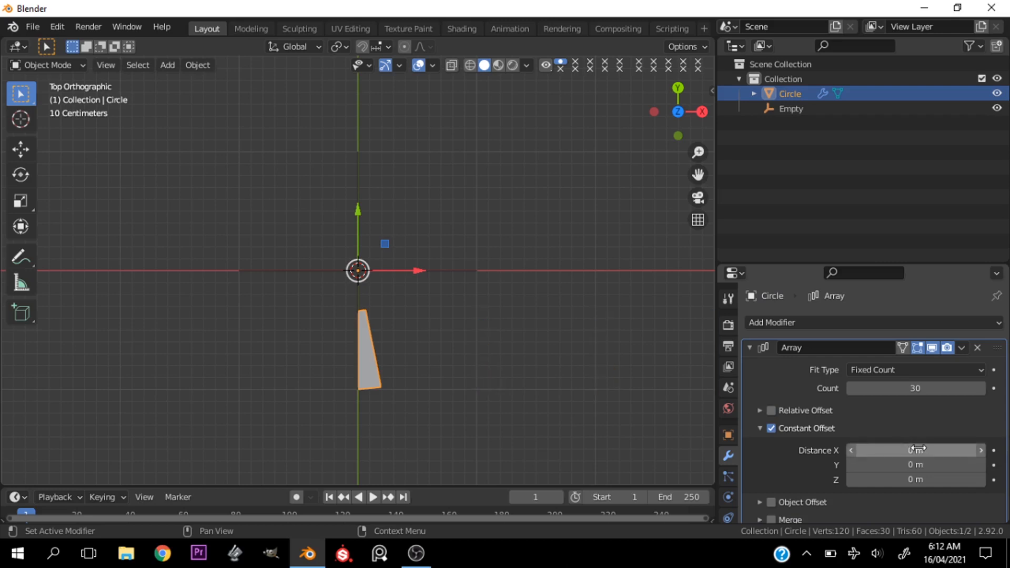
Keep constant offset on instead of relative and enable Object Offset for the copies
{"action": "left_click", "coordinate": [772, 429]}
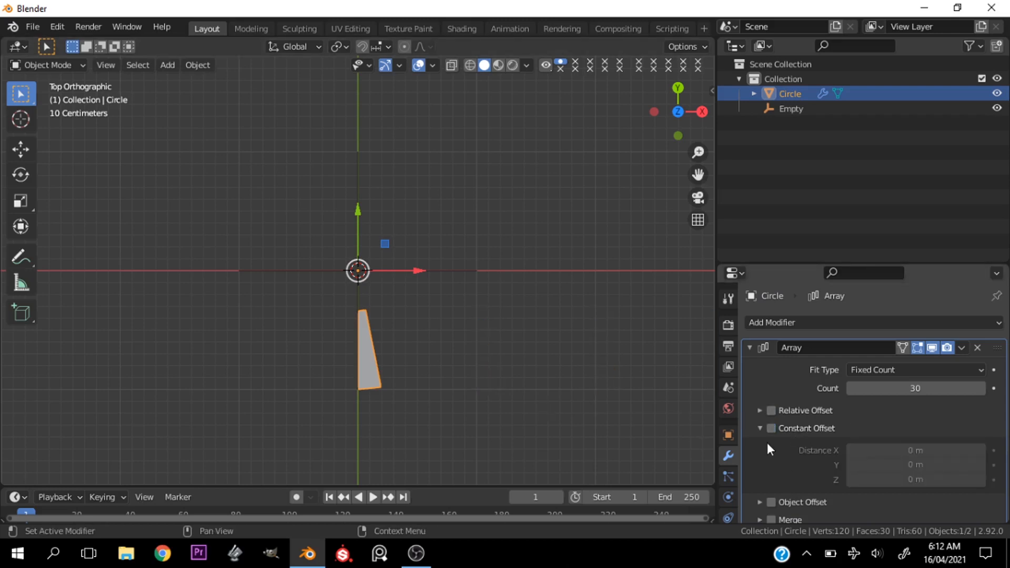
{"action": "left_click", "coordinate": [759, 429]}
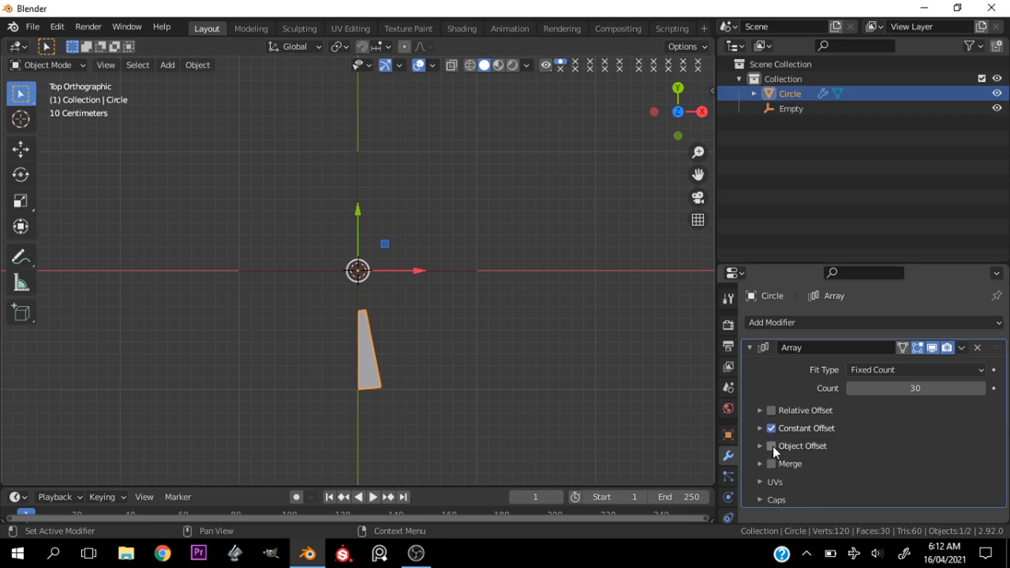
{"action": "left_click", "coordinate": [772, 446]}
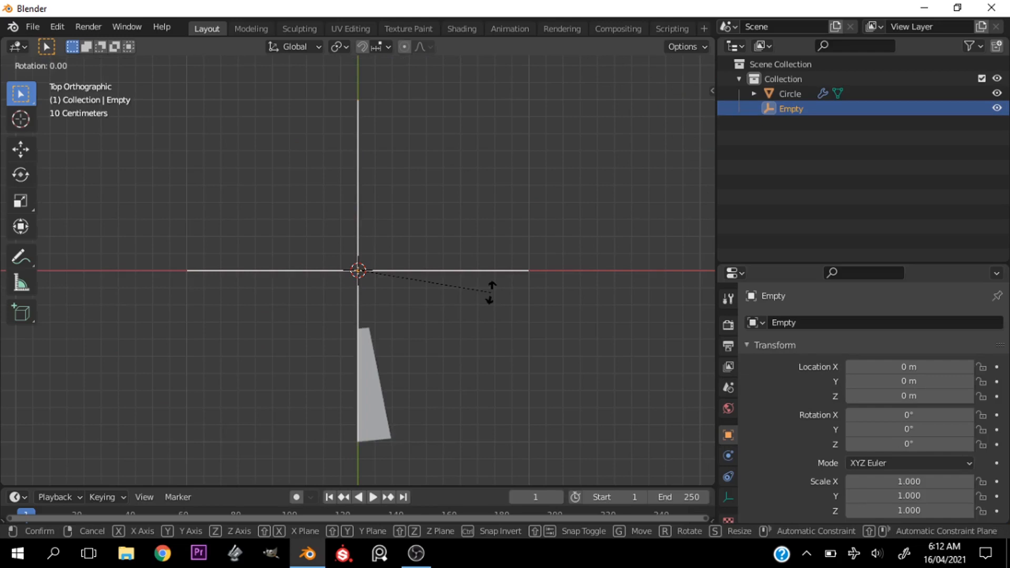
Rotate the empty 12.2° and raise it so the 30 steps spiral, then reselect the step
{"action": "left_click_drag", "start_coordinate": [490, 296], "coordinate": [522, 273]}
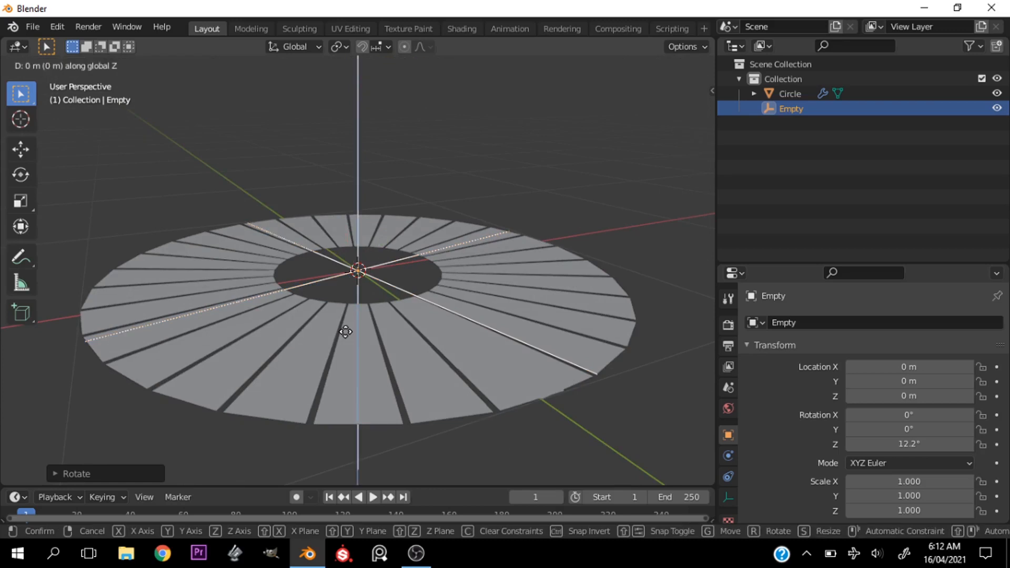
{"action": "left_click_drag", "start_coordinate": [345, 331], "coordinate": [356, 296]}
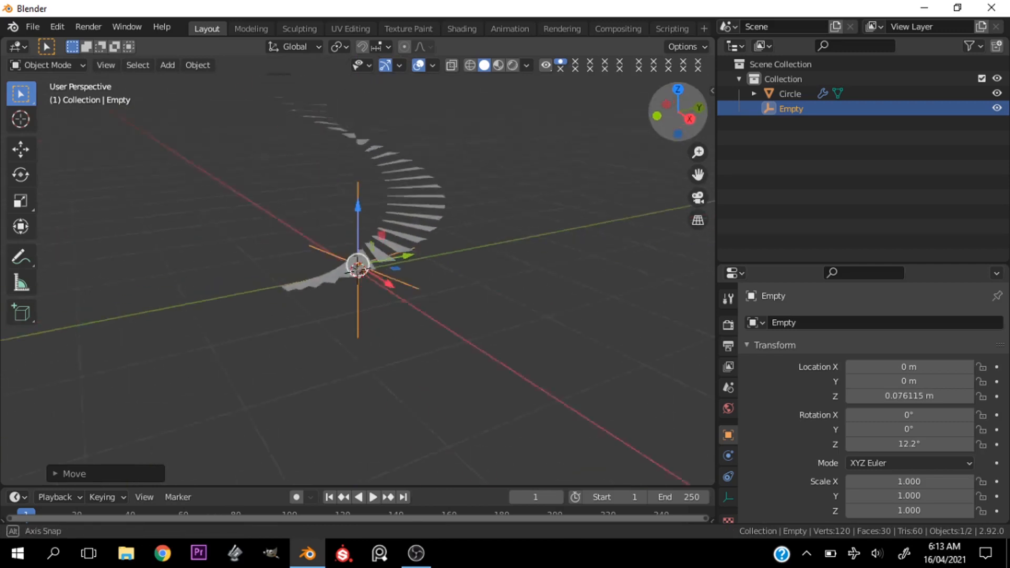
{"action": "left_click", "coordinate": [789, 93]}
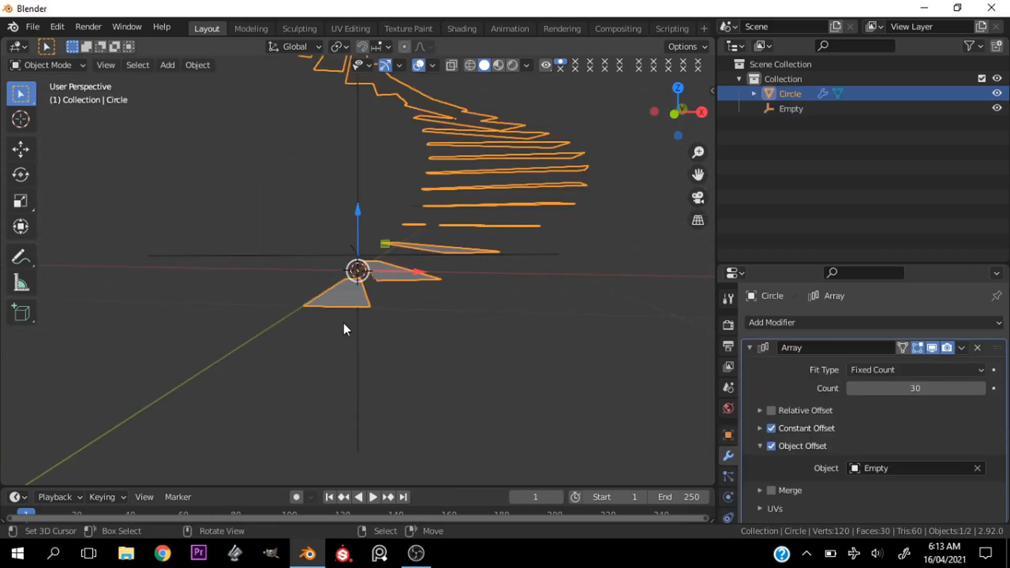
Extrude the step face slightly for thickness and return to Object Mode
{"action": "key", "text": "Tab"}
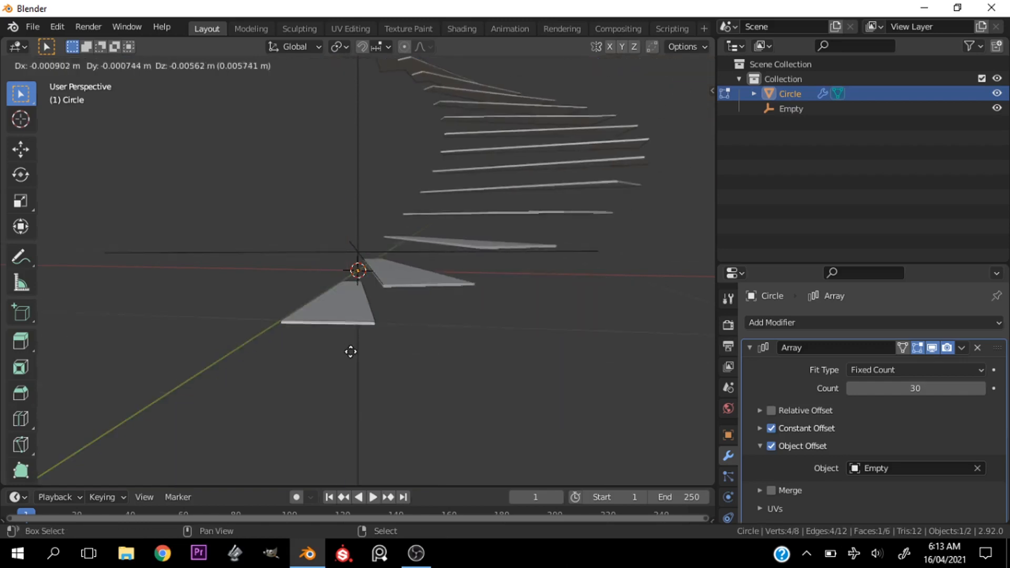
{"action": "key", "text": "Tab"}
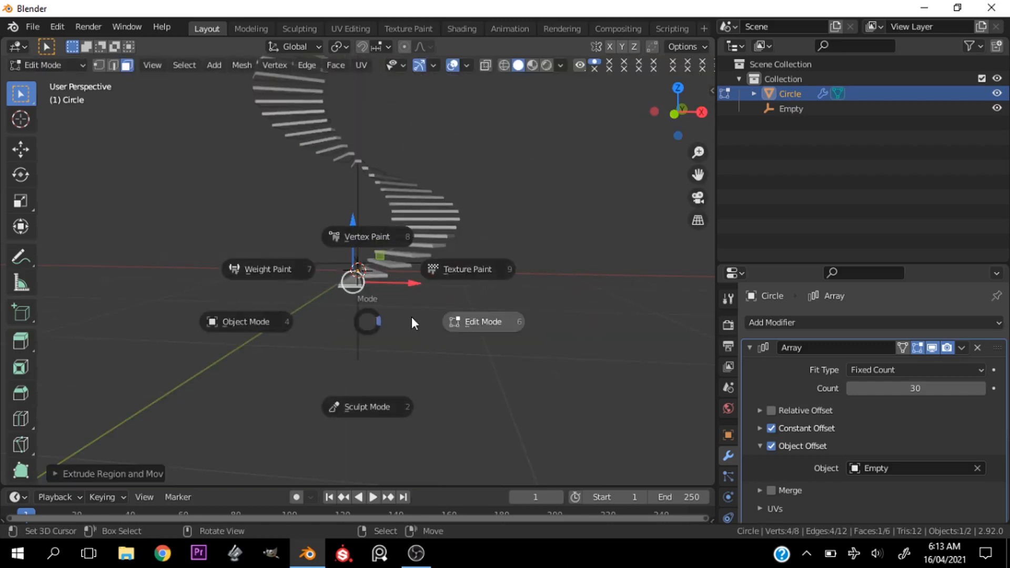
{"action": "left_click", "coordinate": [246, 322]}
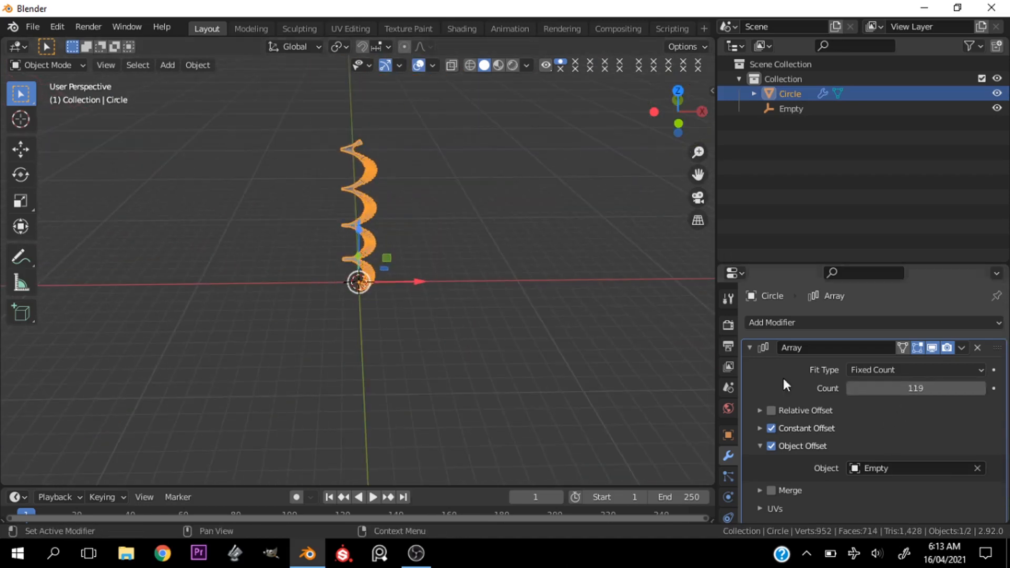
Raise the Array count to 1000 steps
{"action": "left_click", "coordinate": [915, 388]}
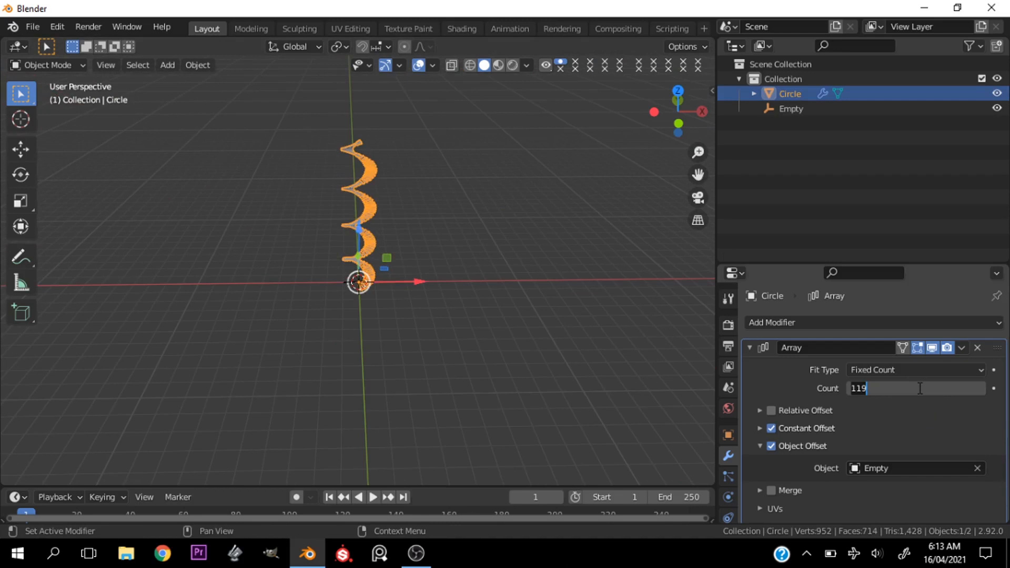
{"action": "type", "text": "100"}
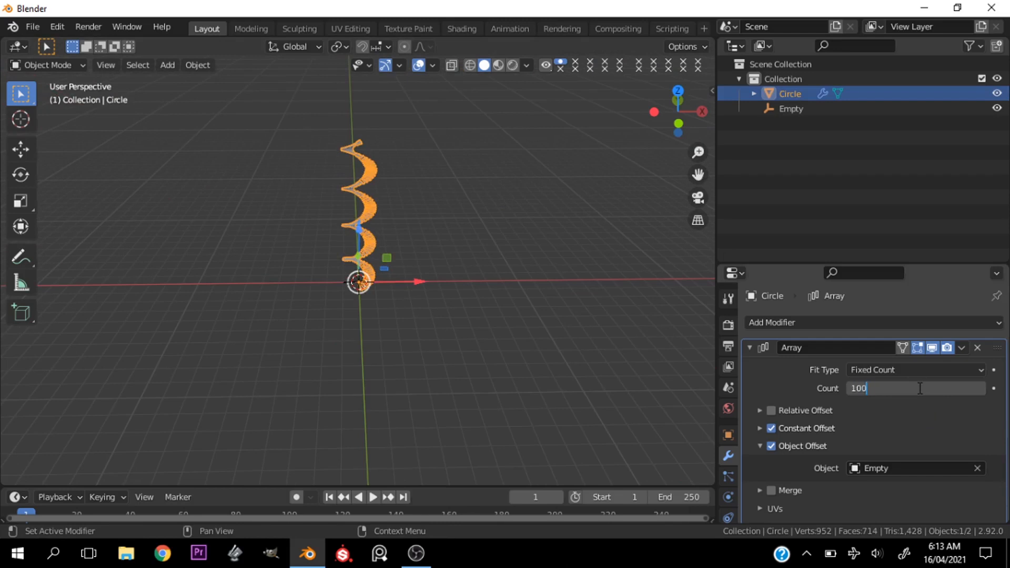
{"action": "type", "text": "1000"}
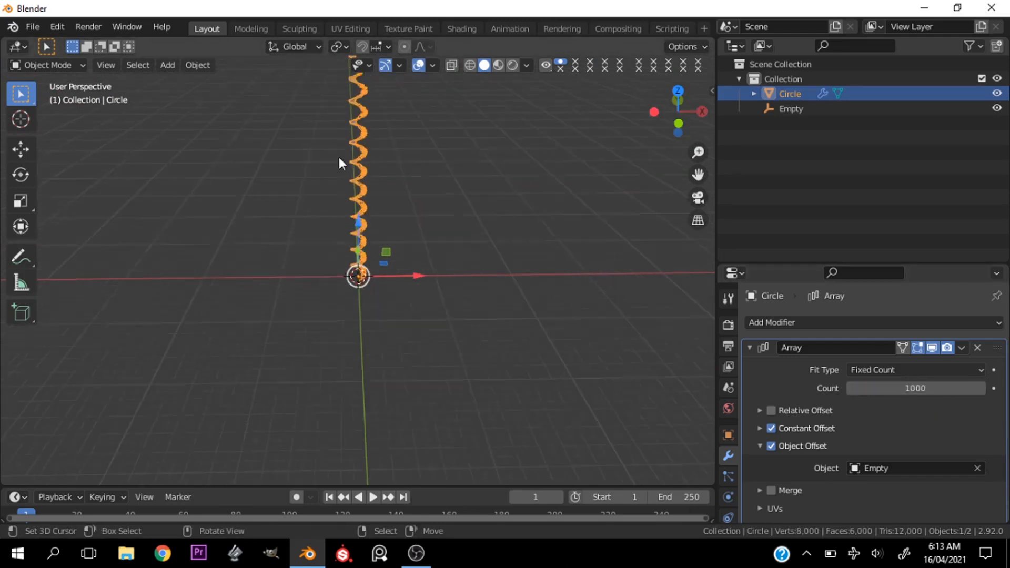
Orbit the viewport to inspect the tall helix of steps
{"action": "left_click_drag", "start_coordinate": [340, 164], "coordinate": [487, 205]}
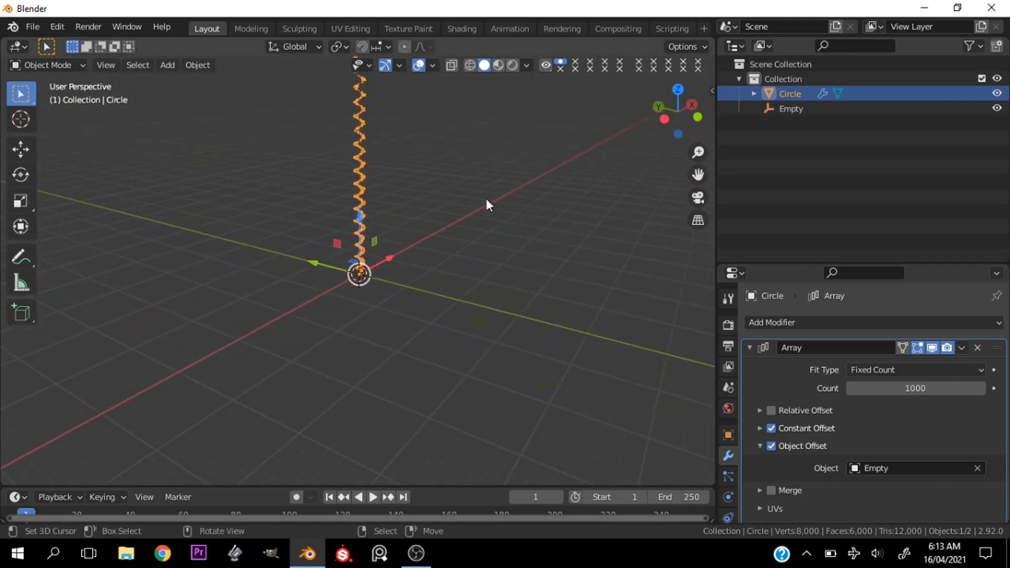
{"action": "key", "text": "Tab"}
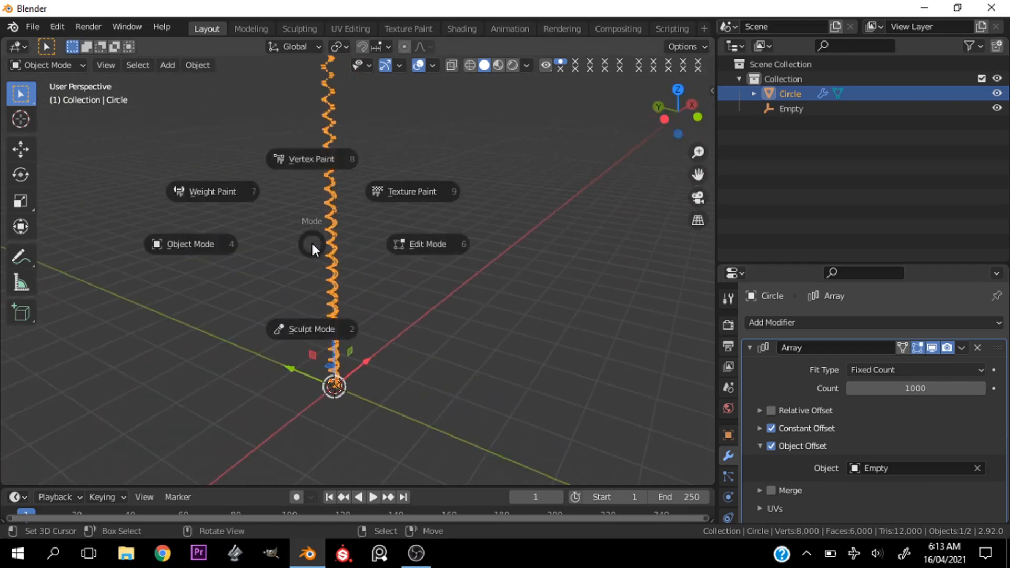
{"action": "left_click", "coordinate": [312, 244]}
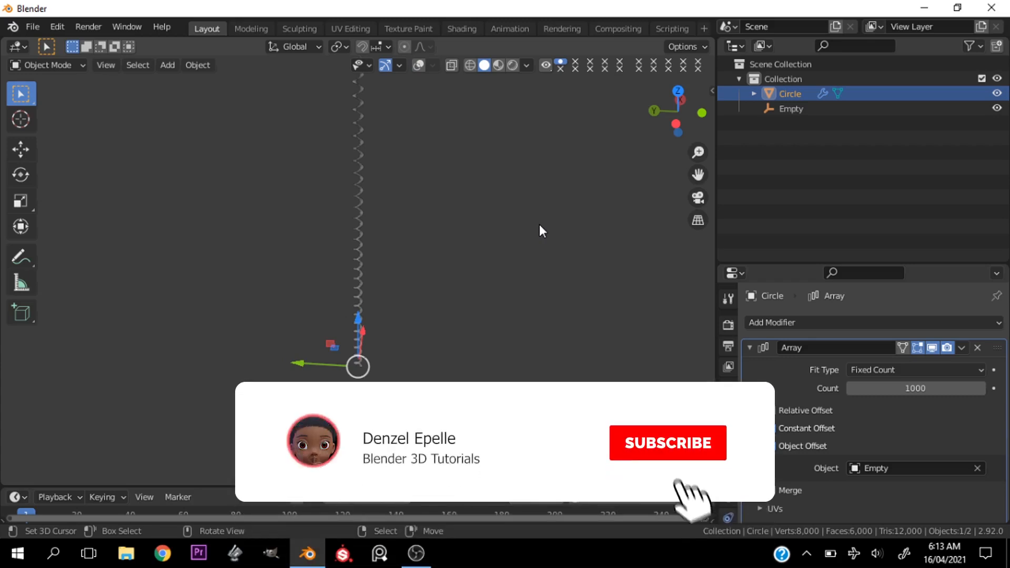
{"action": "left_click", "coordinate": [667, 443]}
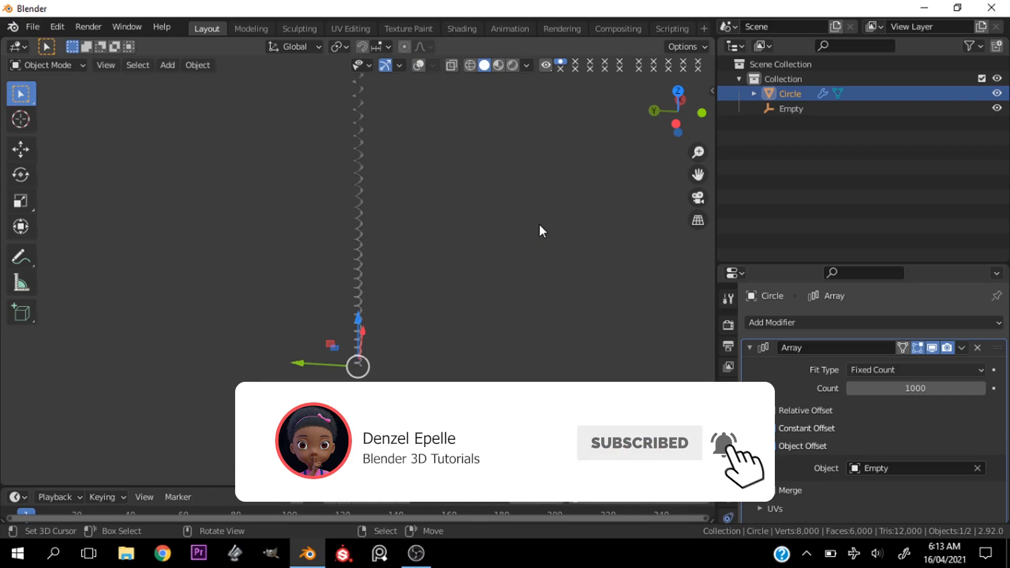